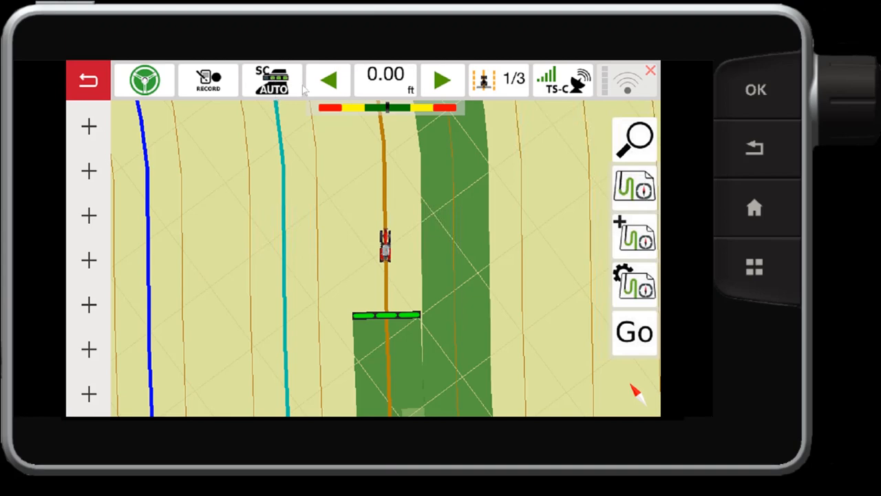
mouse_move(289, 90)
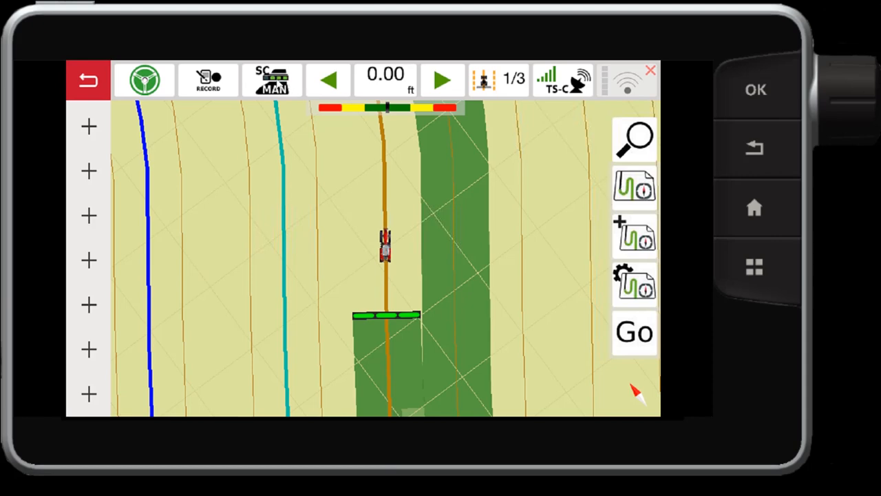
Switch section control from manual (SC MAN) back to Auto mode.
left_click(273, 79)
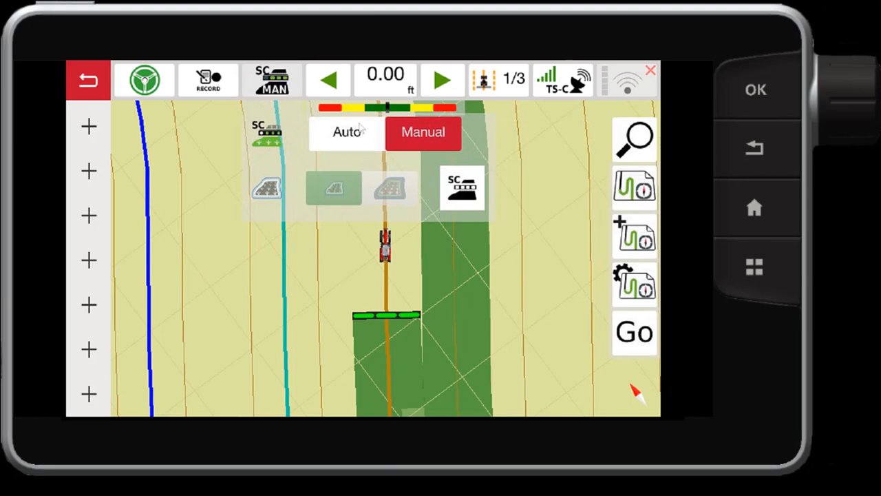
left_click(347, 133)
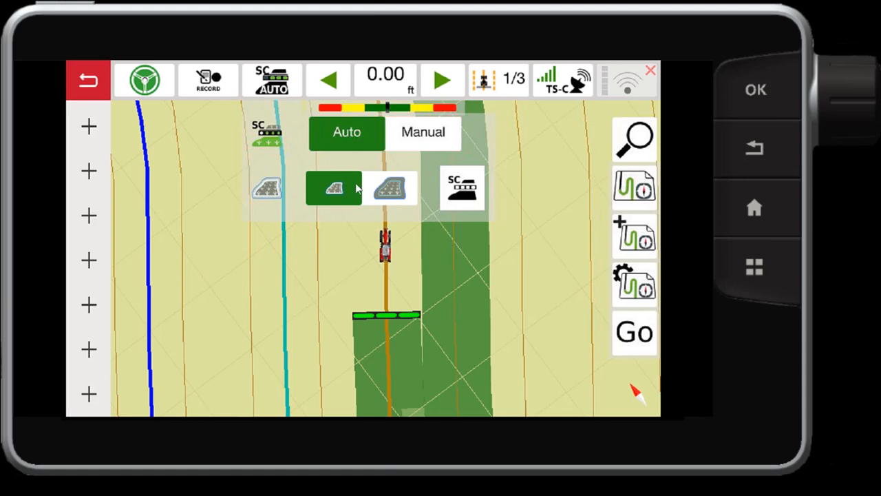
mouse_move(154, 144)
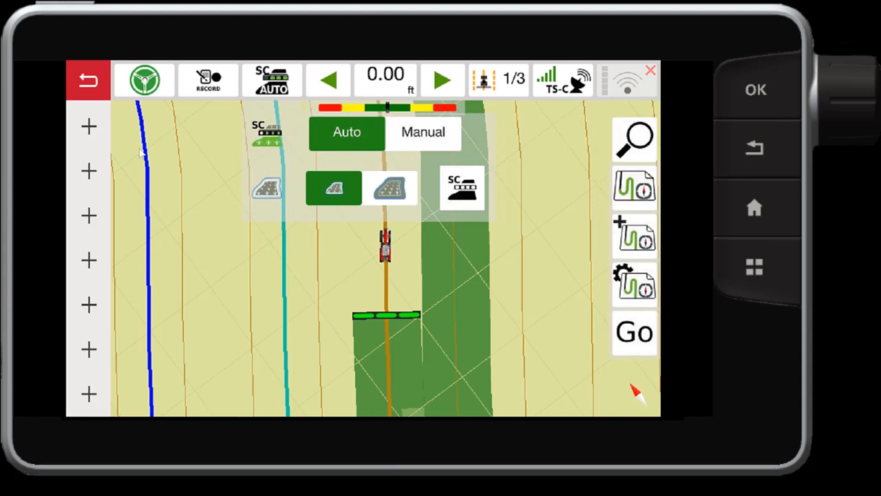
mouse_move(154, 228)
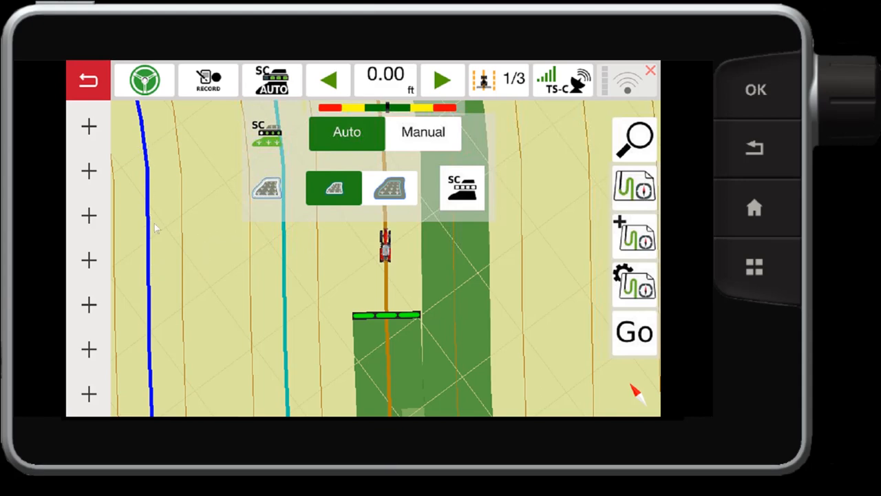
mouse_move(196, 241)
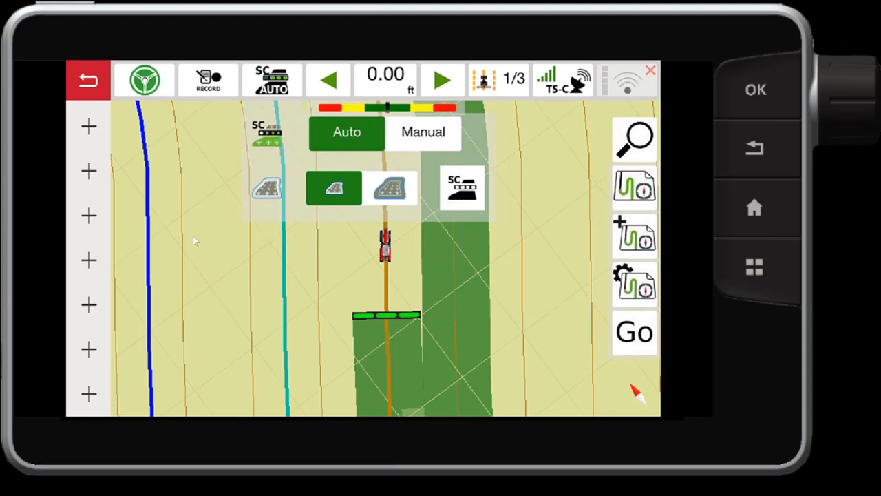
mouse_move(286, 240)
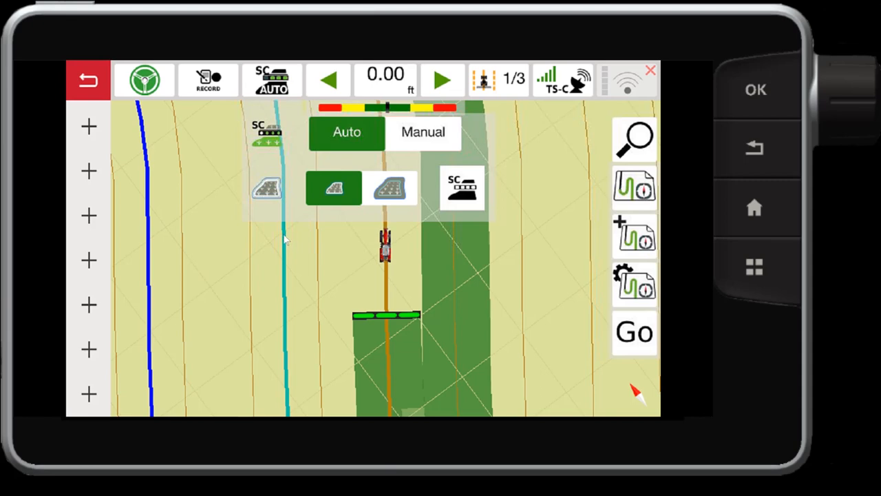
mouse_move(251, 231)
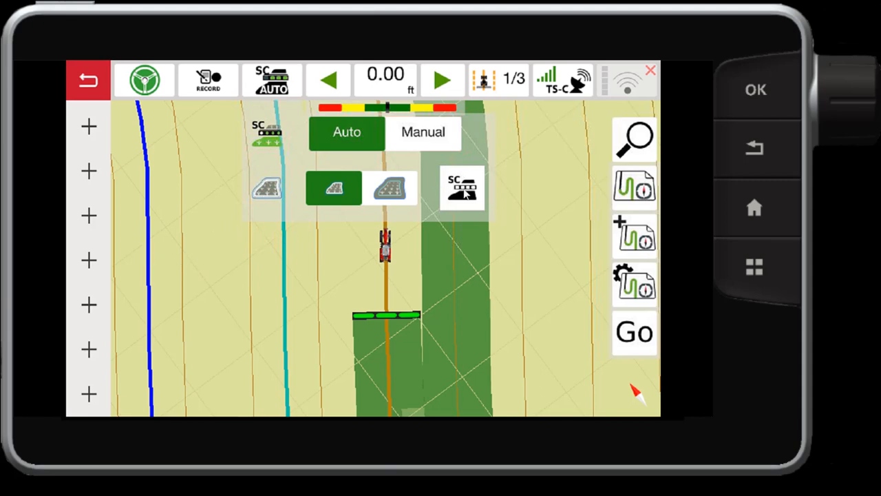
left_click(462, 187)
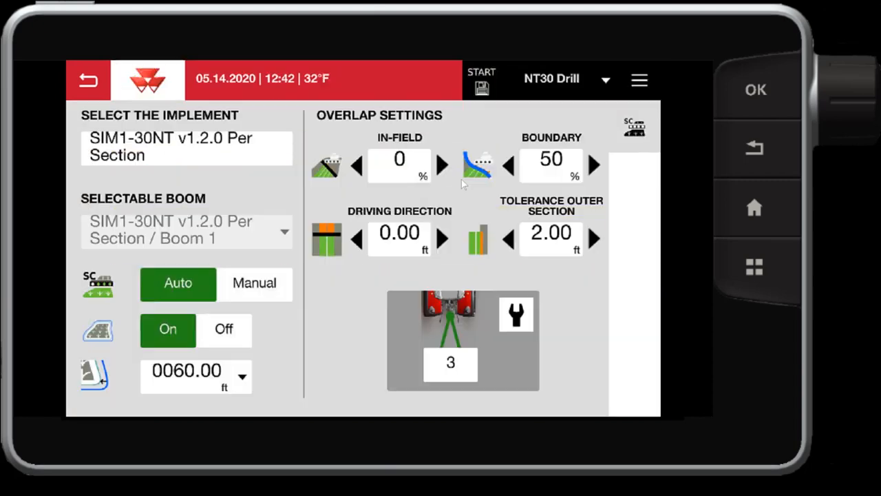
mouse_move(308, 184)
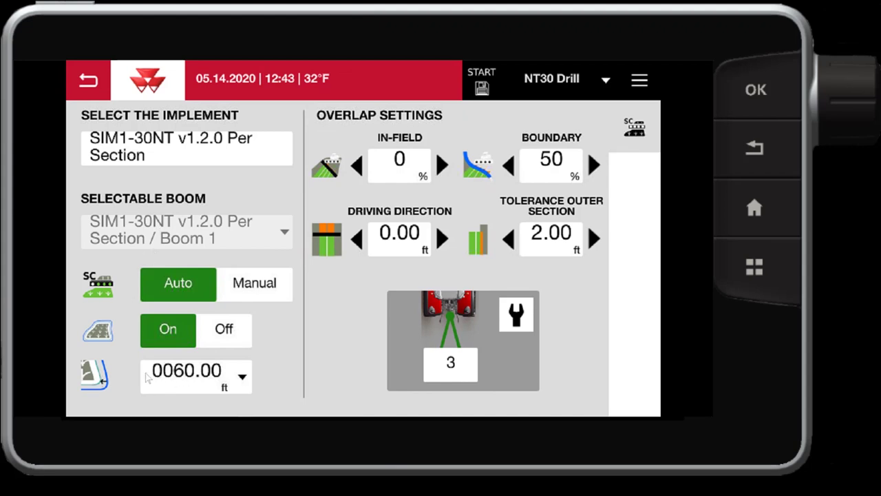
mouse_move(443, 222)
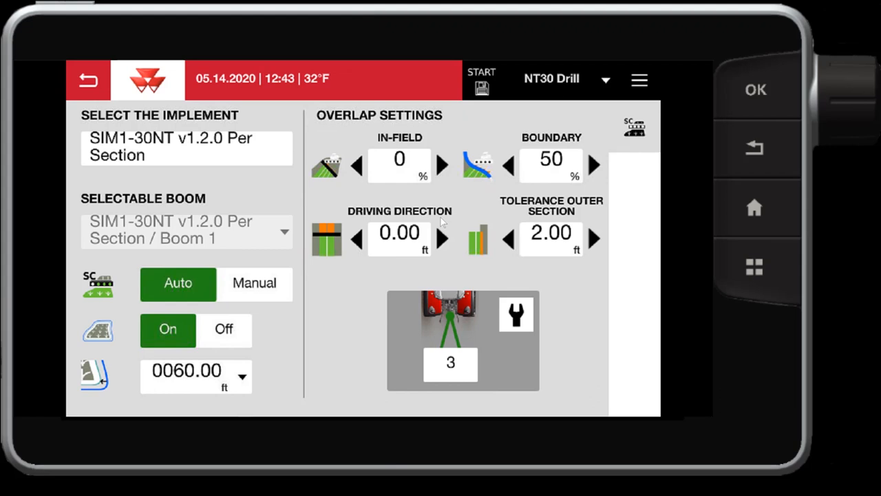
mouse_move(394, 133)
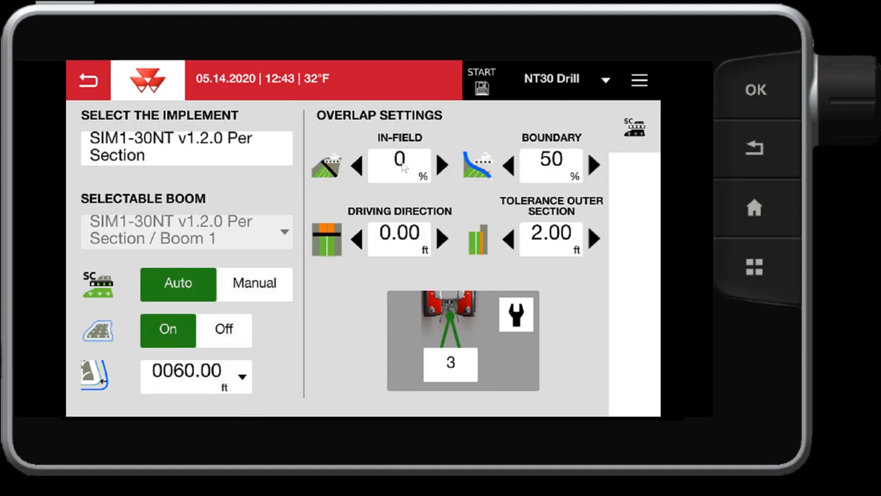
mouse_move(493, 192)
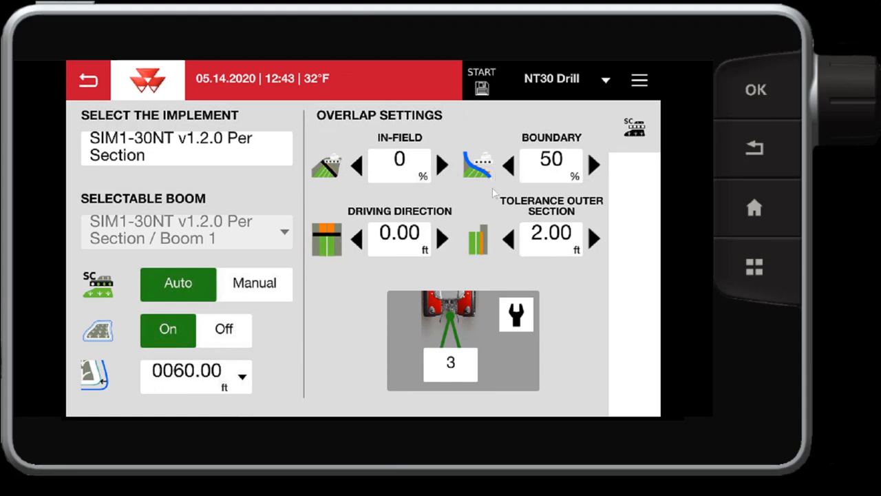
mouse_move(554, 165)
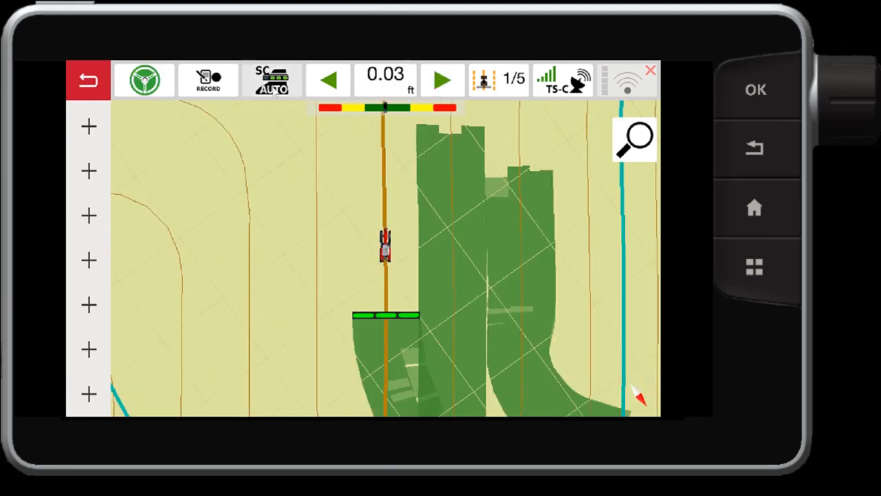
Set the in-field overlap to 50% in the section control overlap settings.
left_click(271, 78)
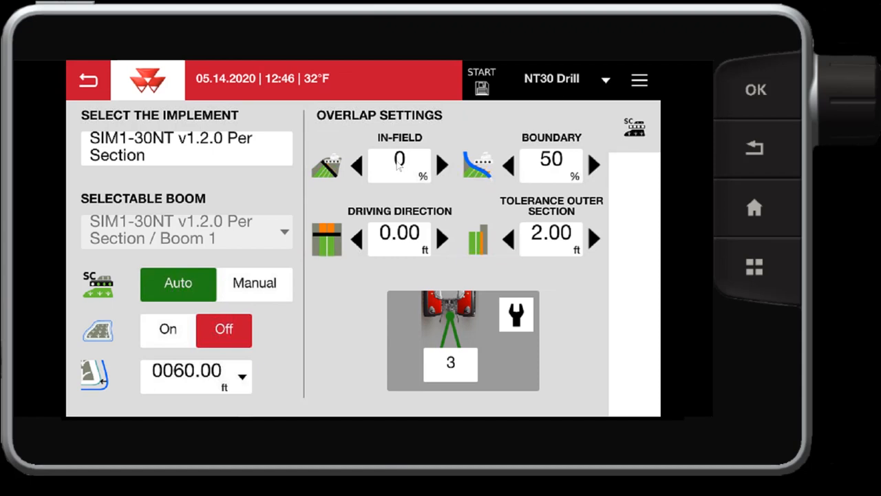
left_click(399, 164)
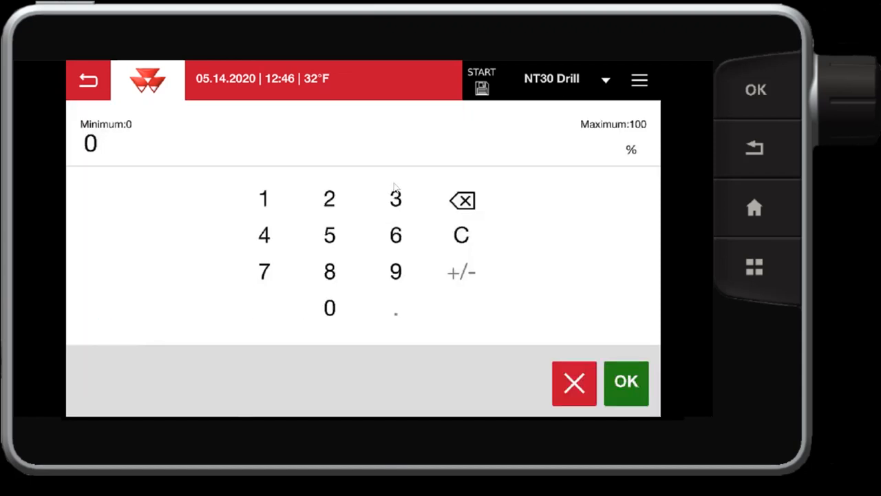
mouse_move(329, 234)
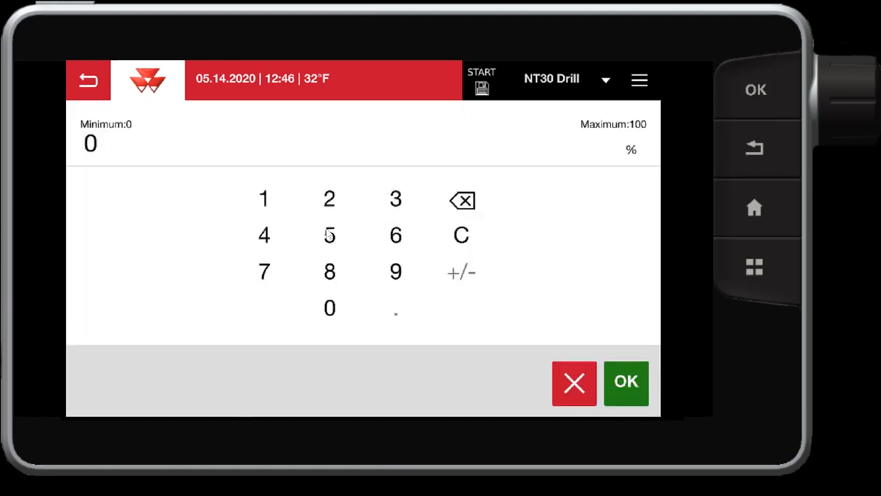
mouse_move(317, 232)
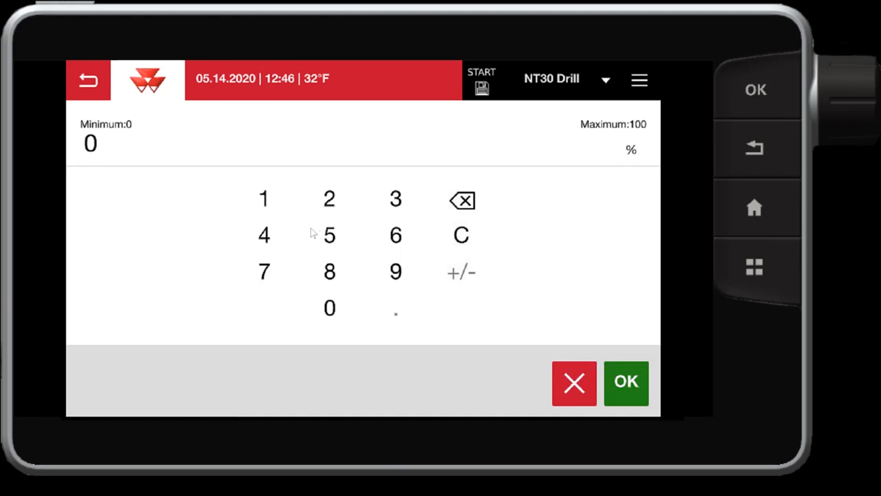
mouse_move(329, 235)
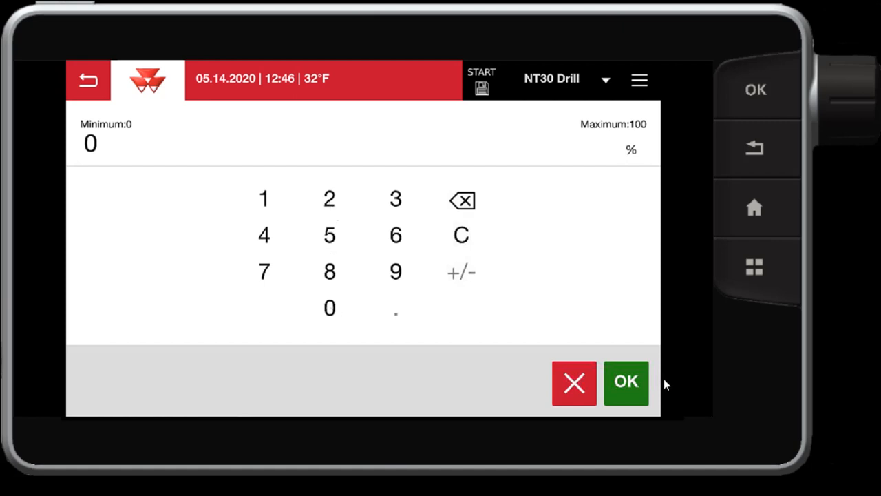
left_click(625, 383)
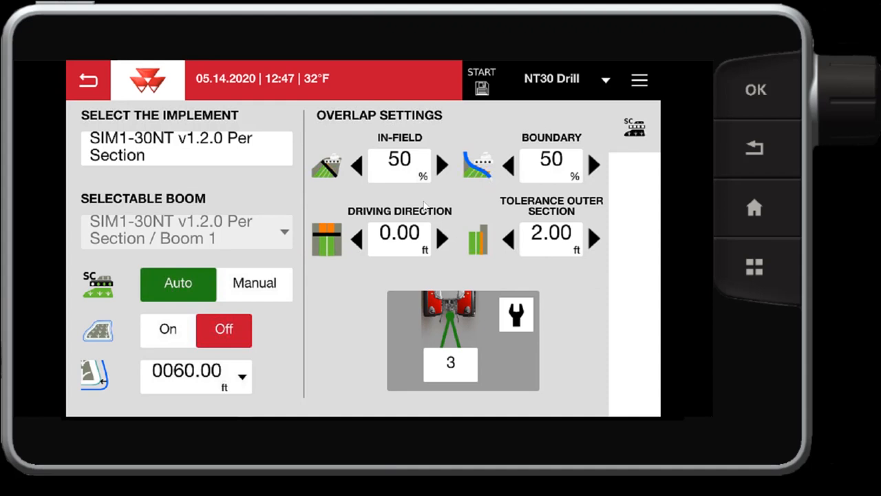
mouse_move(540, 186)
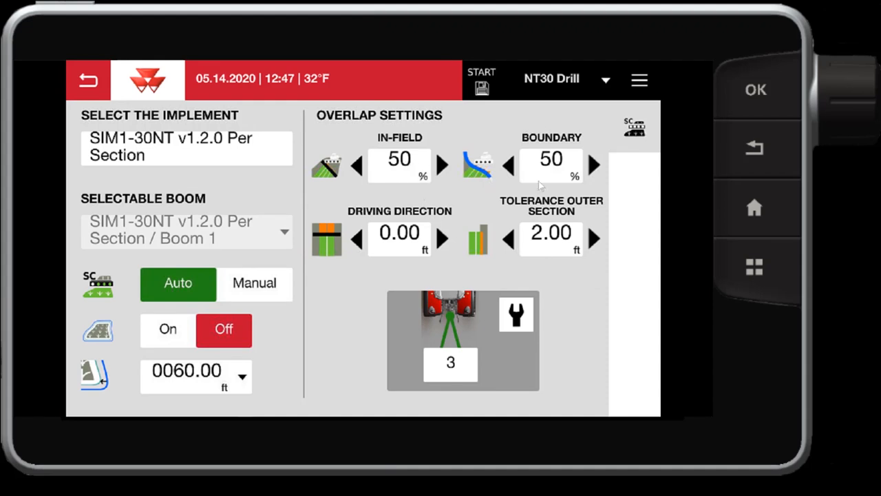
mouse_move(484, 248)
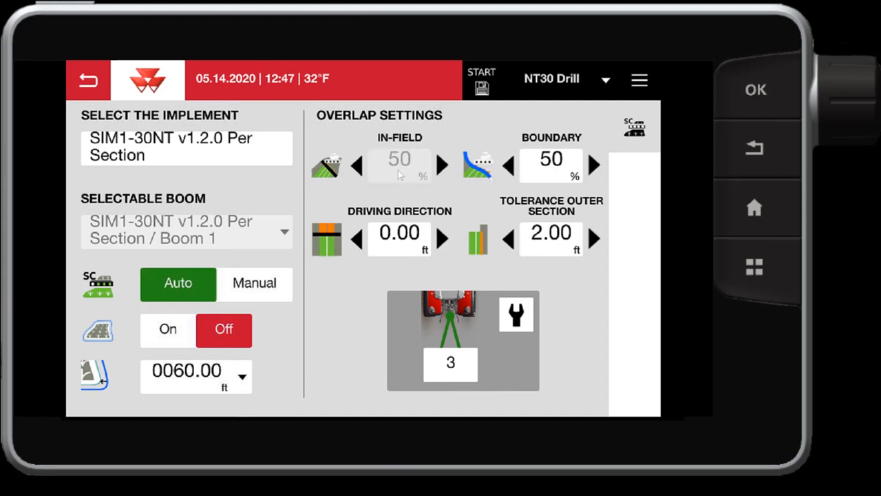
Set the in-field overlap back to 0%.
left_click(400, 159)
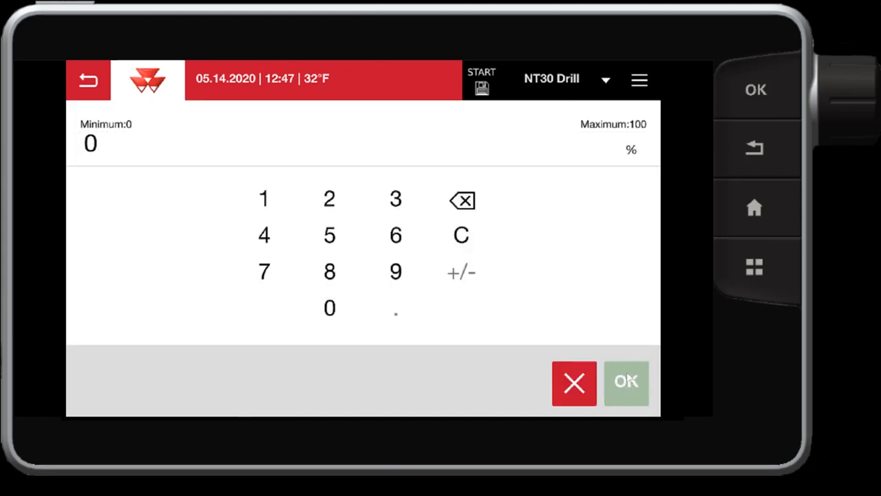
left_click(329, 309)
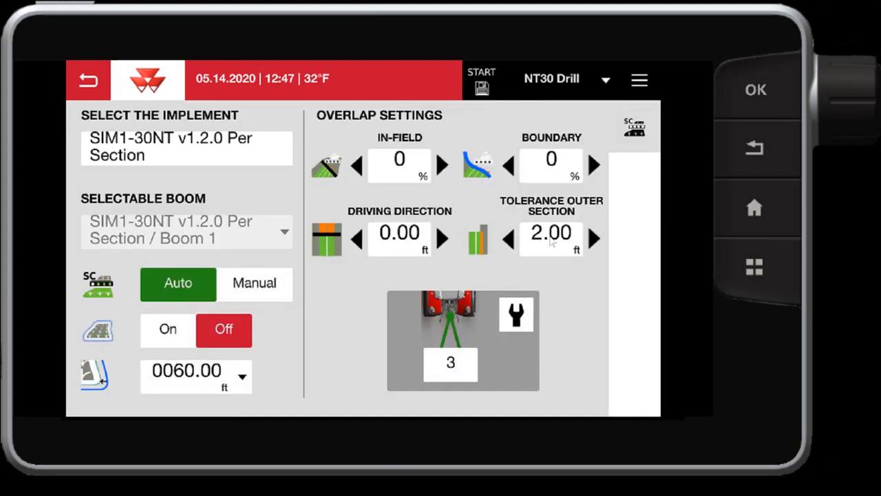
Set the outer section tolerance to -2.00 ft.
left_click(551, 232)
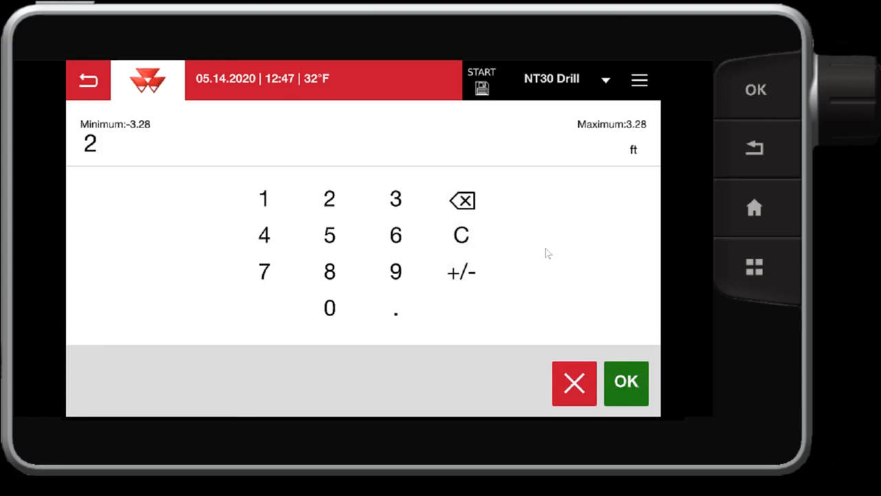
mouse_move(489, 151)
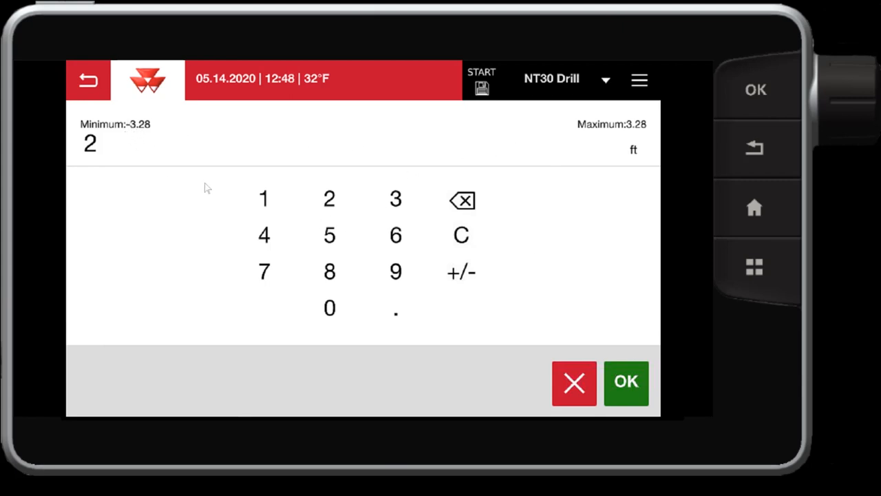
left_click(461, 273)
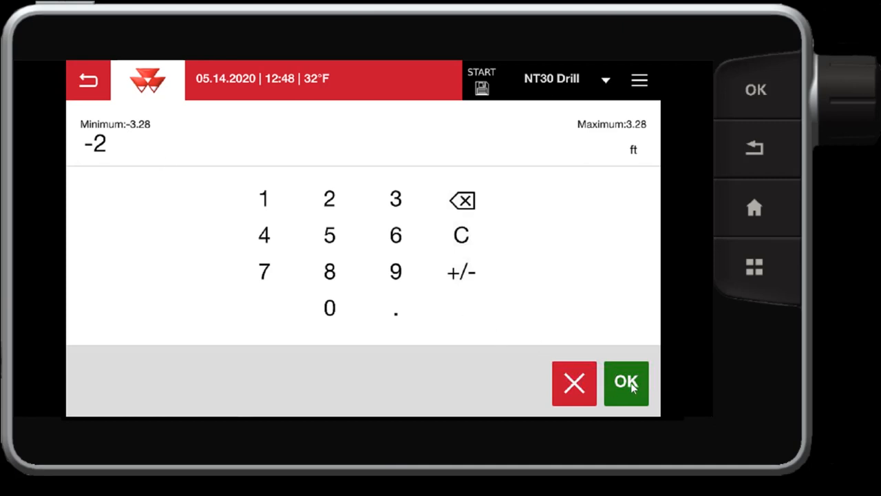
mouse_move(150, 132)
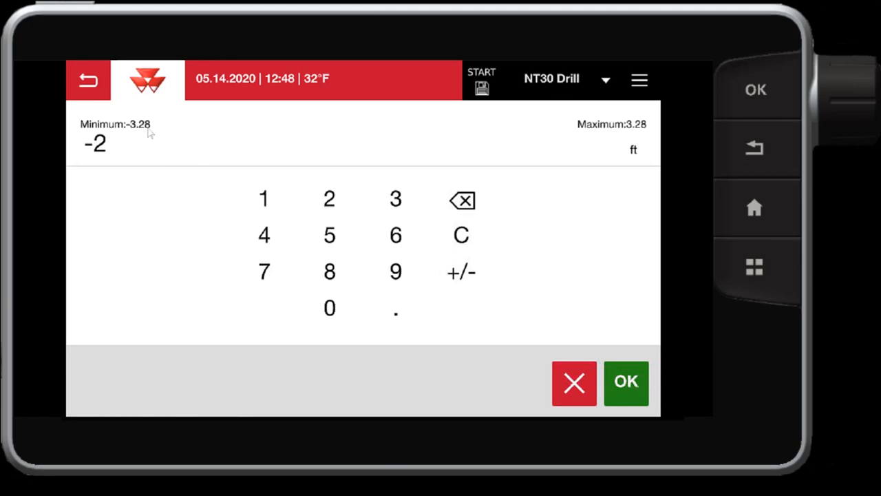
left_click(625, 383)
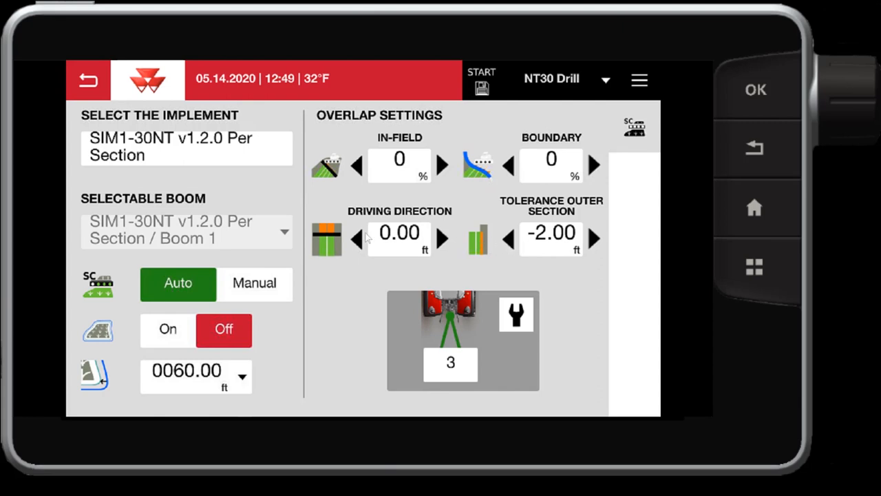
Begin editing the driving direction overlap distance (0 ft, range ±6.56).
left_click(399, 231)
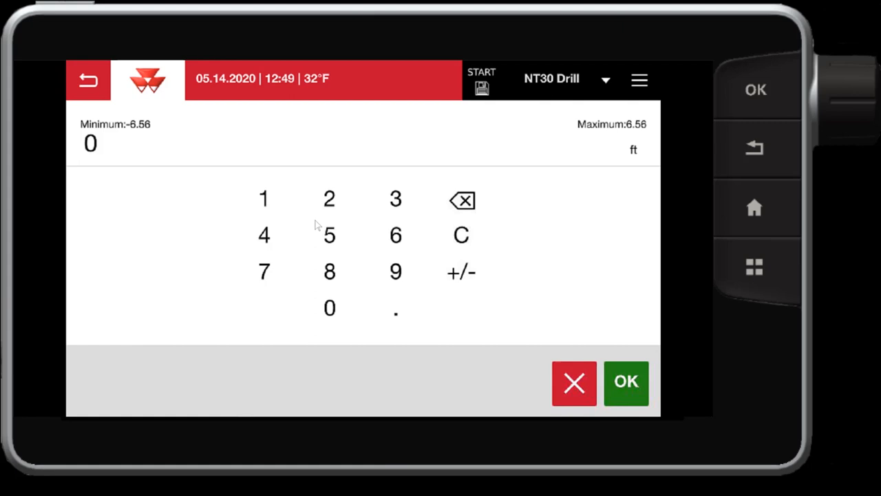
mouse_move(488, 151)
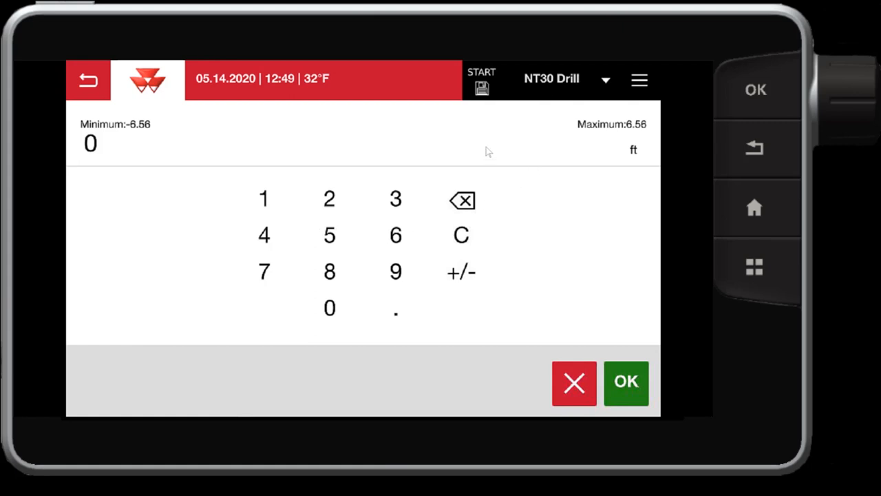
mouse_move(633, 132)
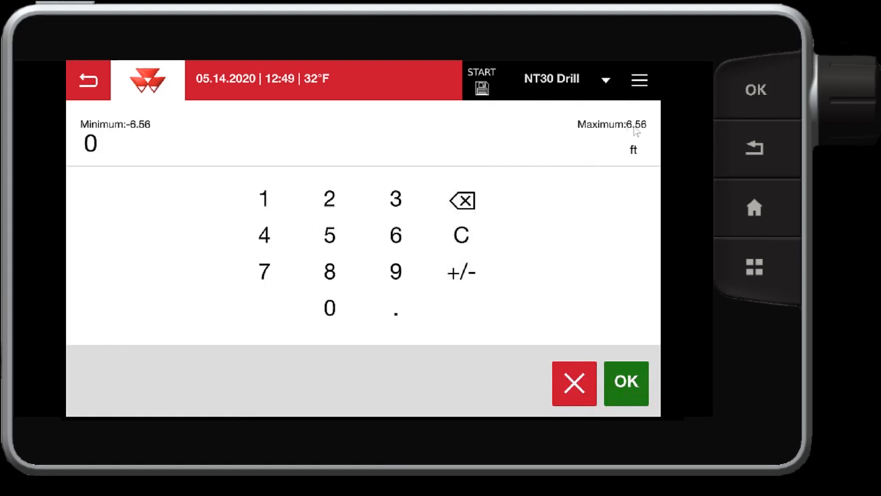
mouse_move(240, 146)
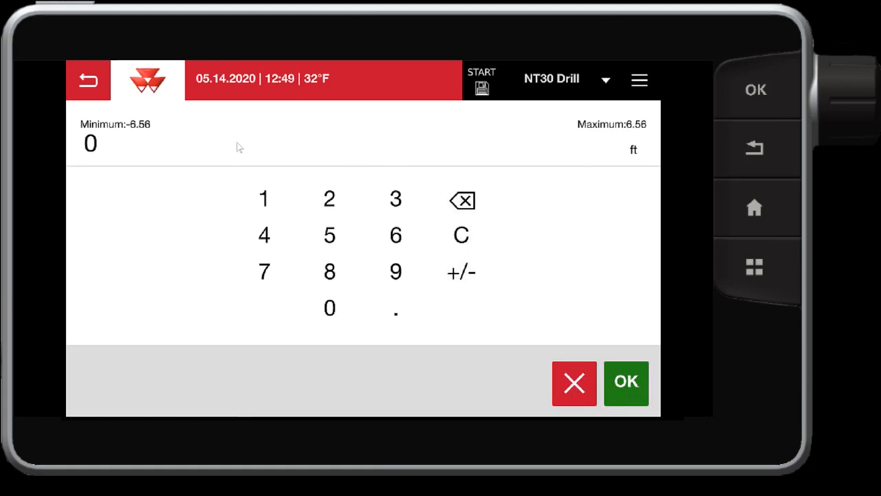
mouse_move(648, 130)
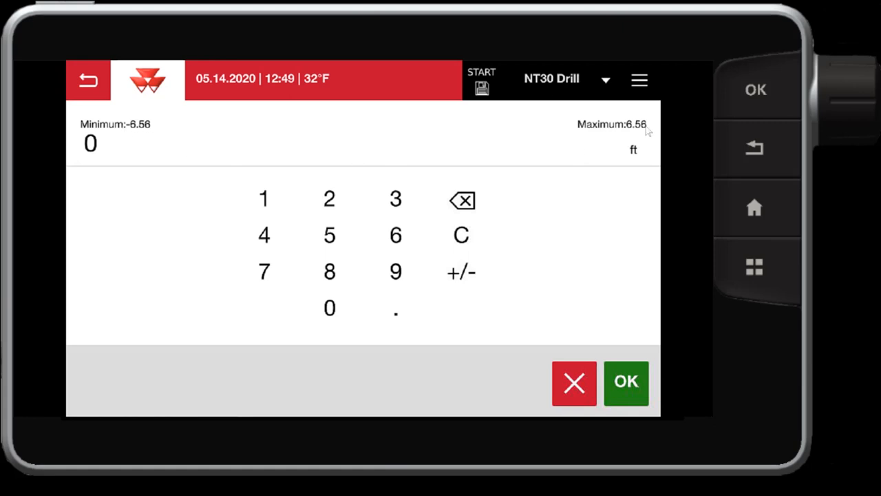
mouse_move(397, 237)
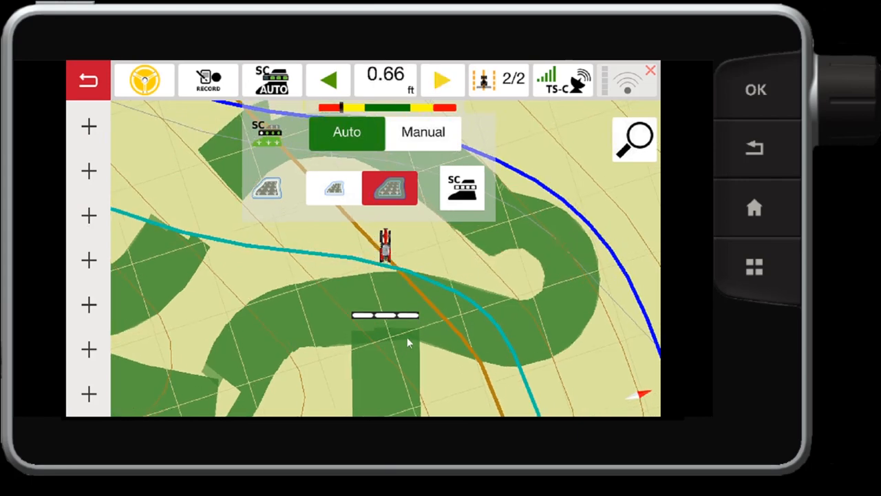
mouse_move(378, 338)
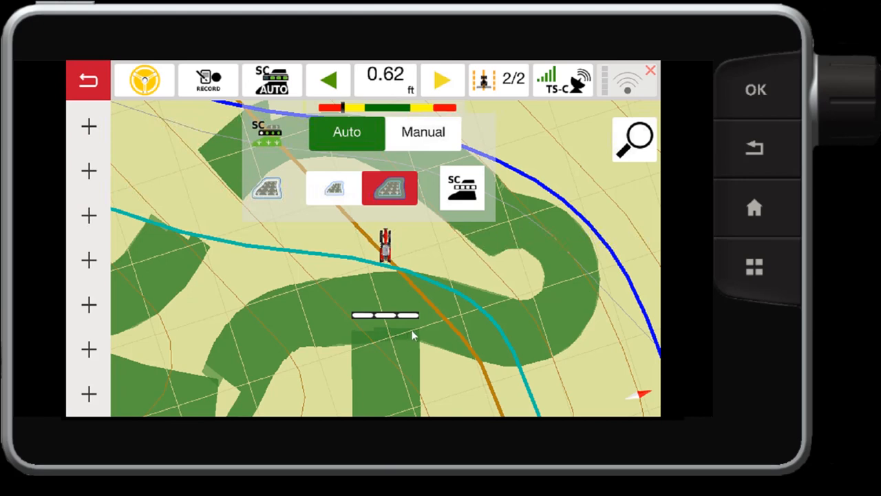
mouse_move(420, 342)
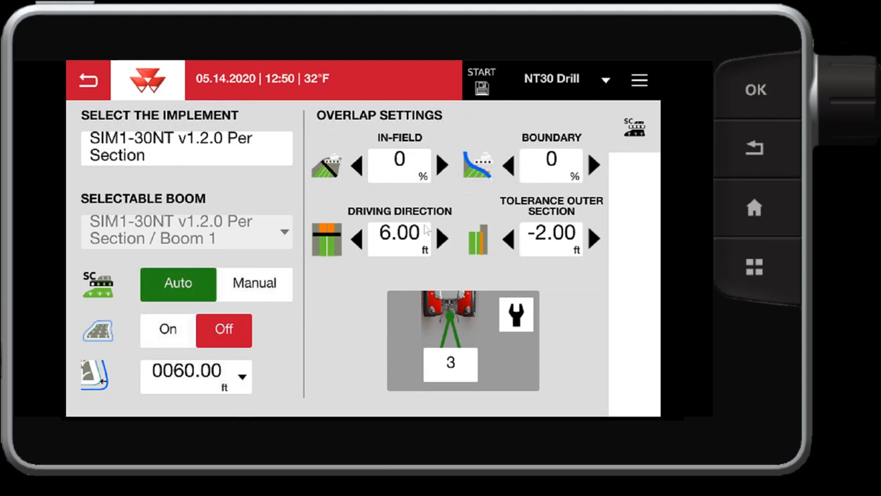
mouse_move(546, 254)
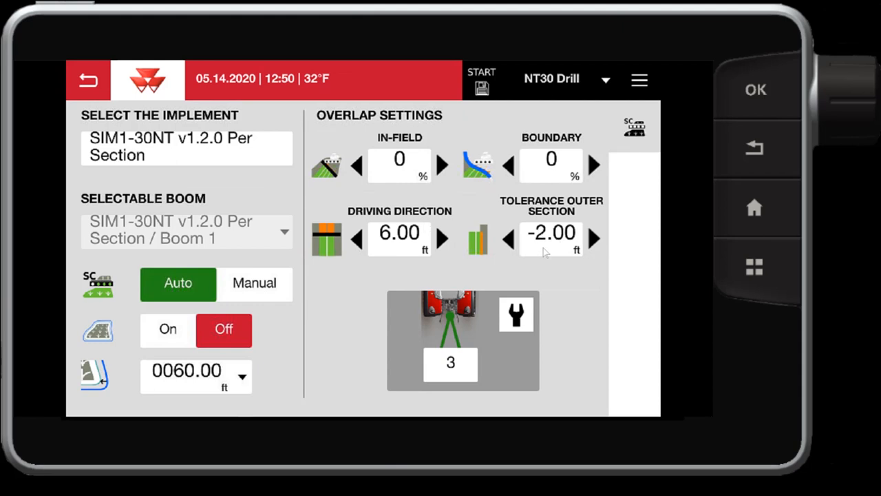
mouse_move(474, 212)
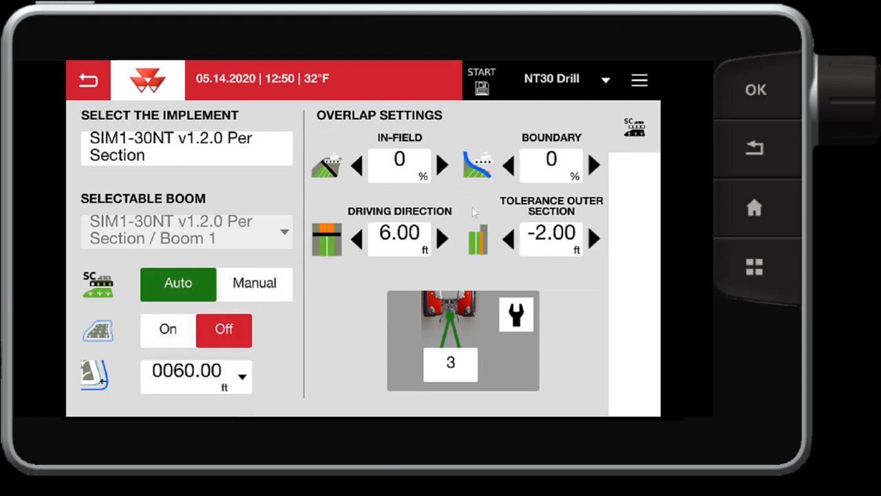
Review the overlap settings showing driving direction 6.00 ft and tolerance -2.00 ft.
left_click(400, 158)
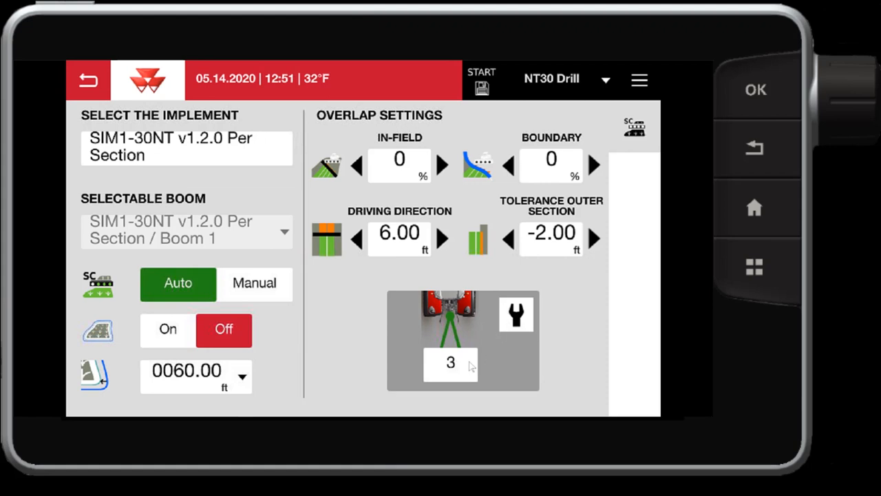
Show section 1 timing details with 3.50 s default and 1.75 s adjusted times.
left_click(515, 314)
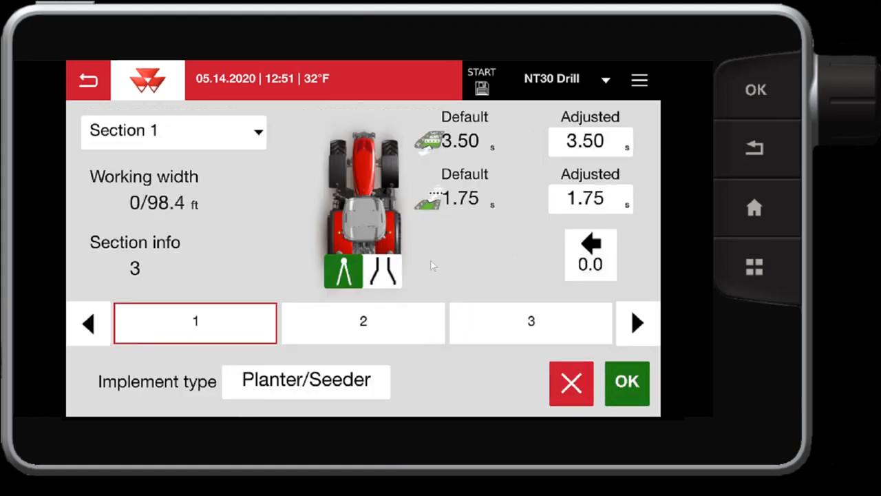
mouse_move(501, 220)
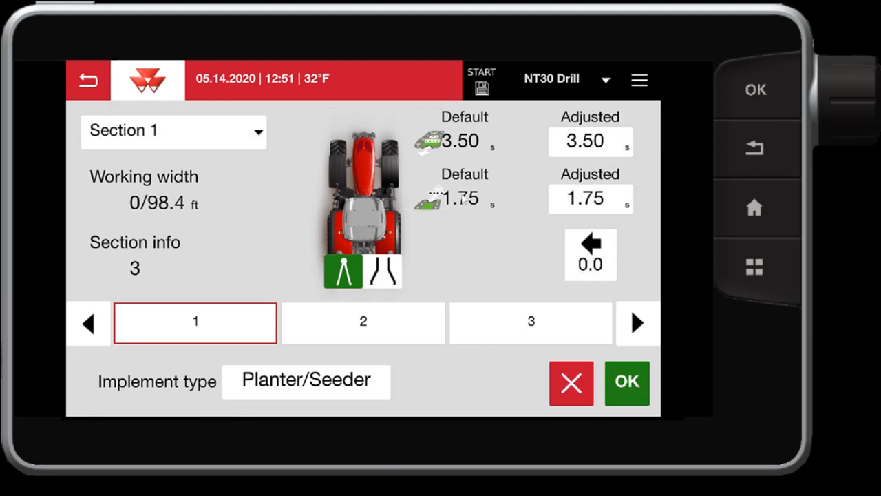
mouse_move(426, 177)
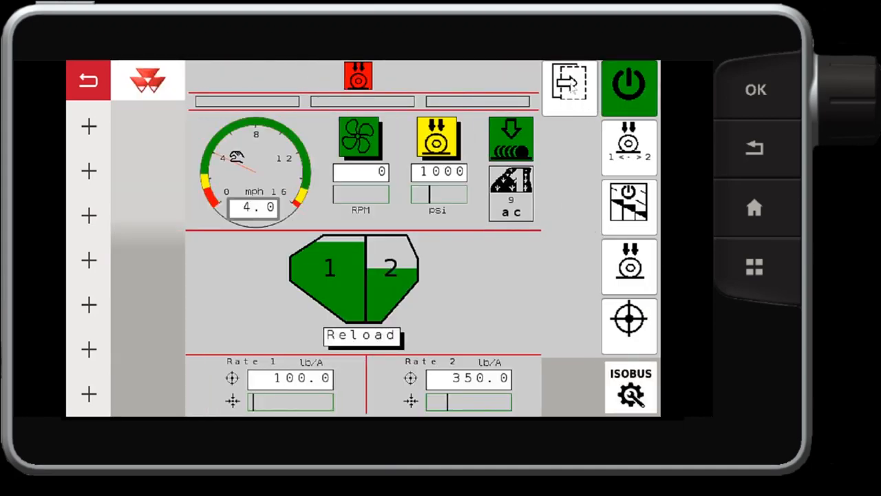
Visit the drill's Settings page and return to the section control overlap settings.
left_click(570, 84)
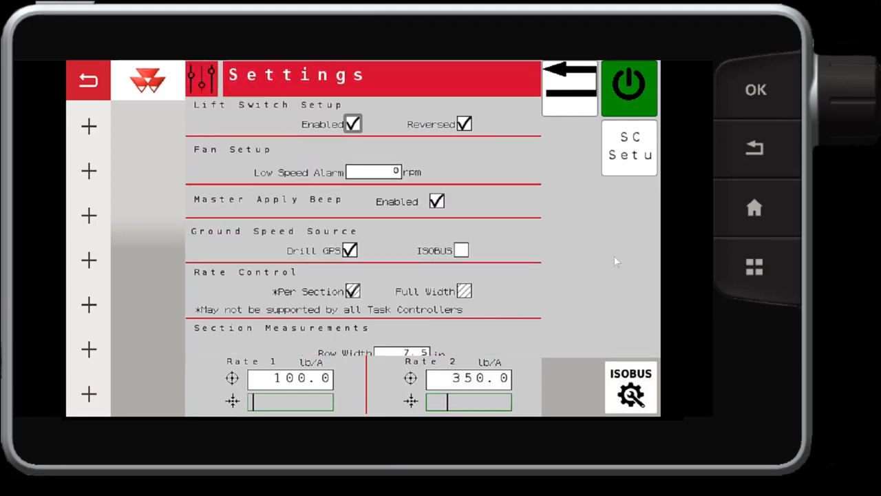
left_click(628, 146)
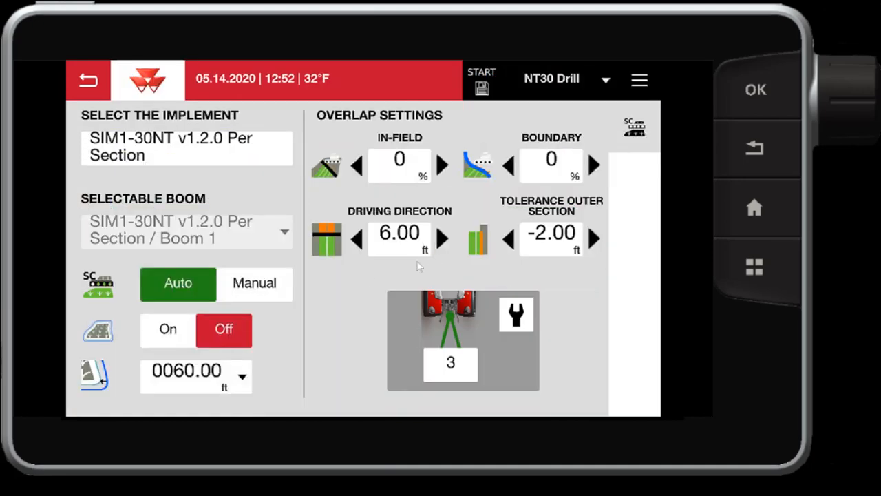
mouse_move(427, 179)
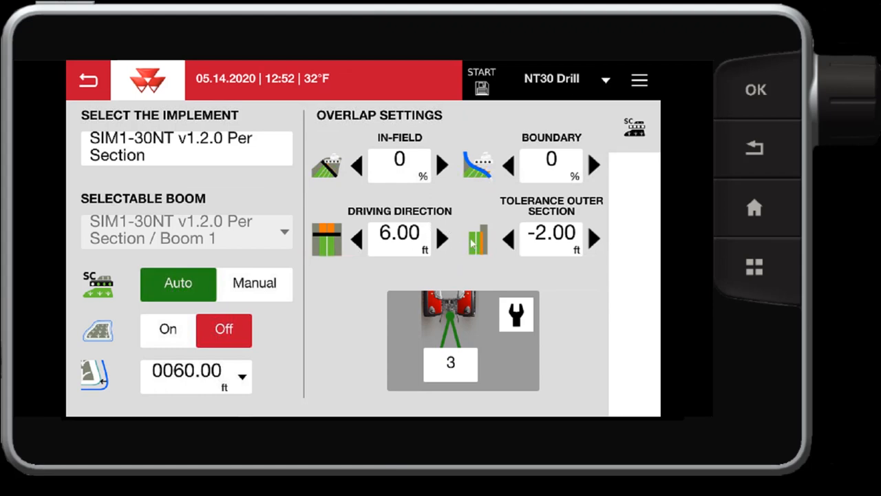
mouse_move(430, 228)
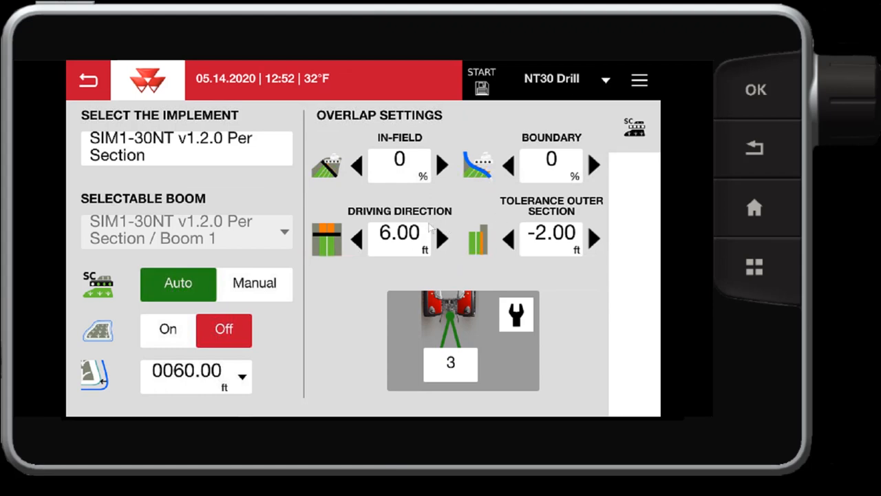